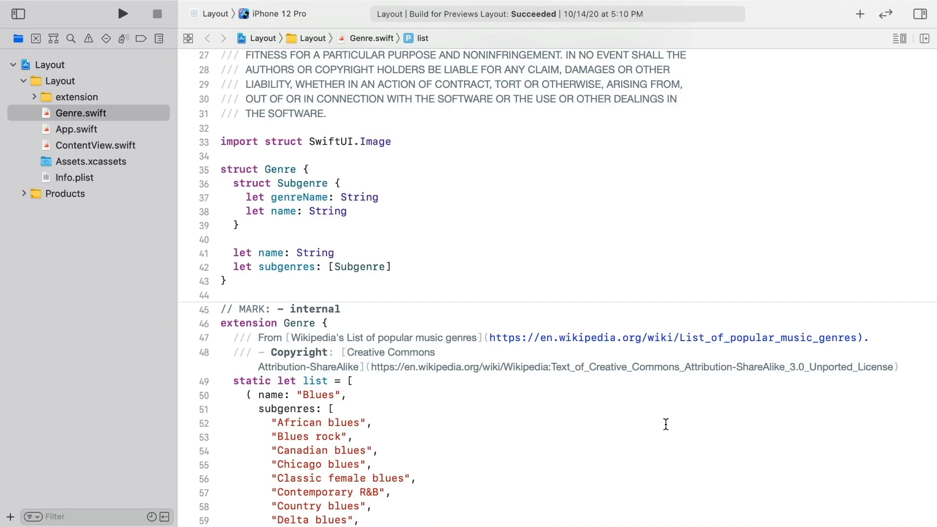
{"action": "mouse_move", "coordinate": [203, 197]}
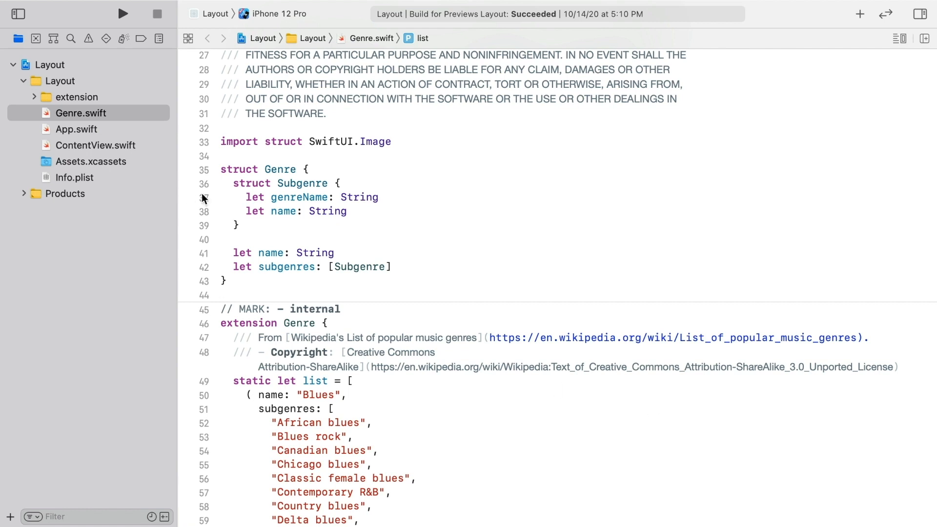
- Fold the long static genre list array in Genre.swift using the code-folding ribbon
{"action": "left_click", "coordinate": [270, 253]}
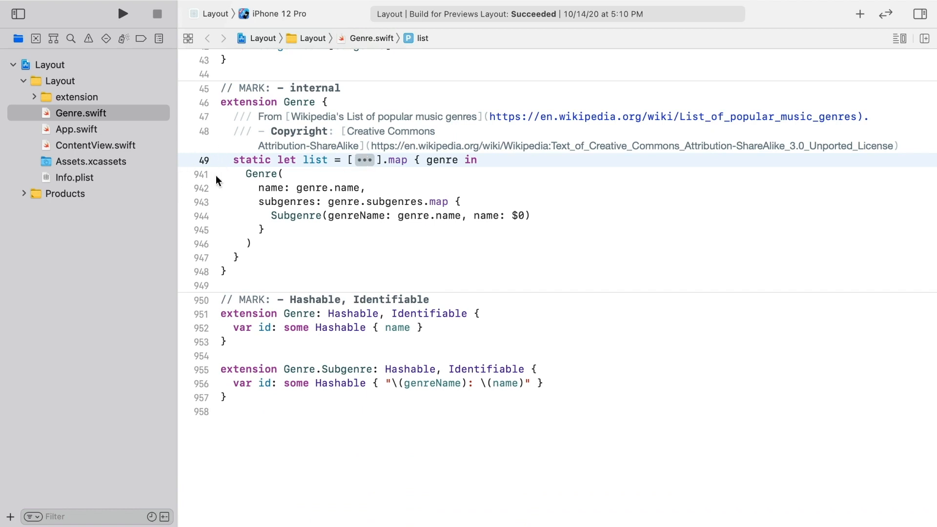
{"action": "mouse_move", "coordinate": [205, 321]}
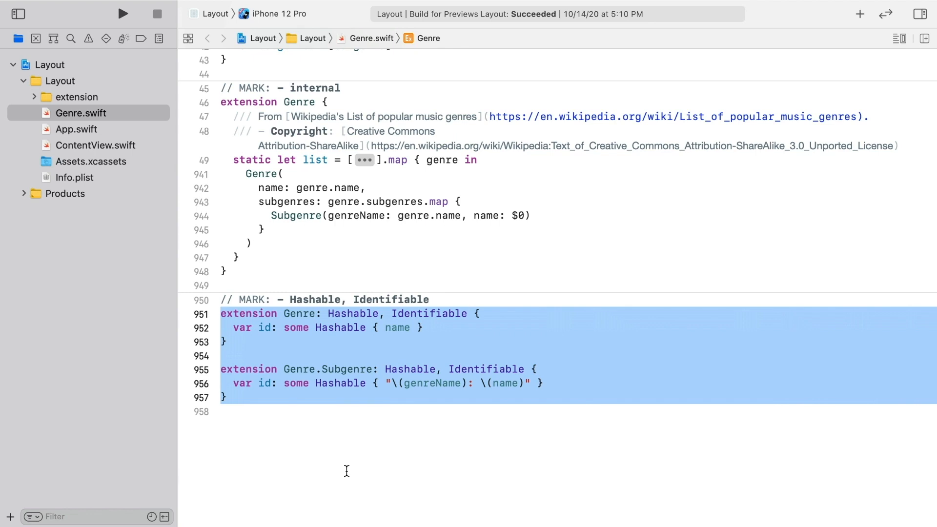
- Open ContentView.swift through Quick Open by searching 'co'
{"action": "key", "text": "cmd+shift+o"}
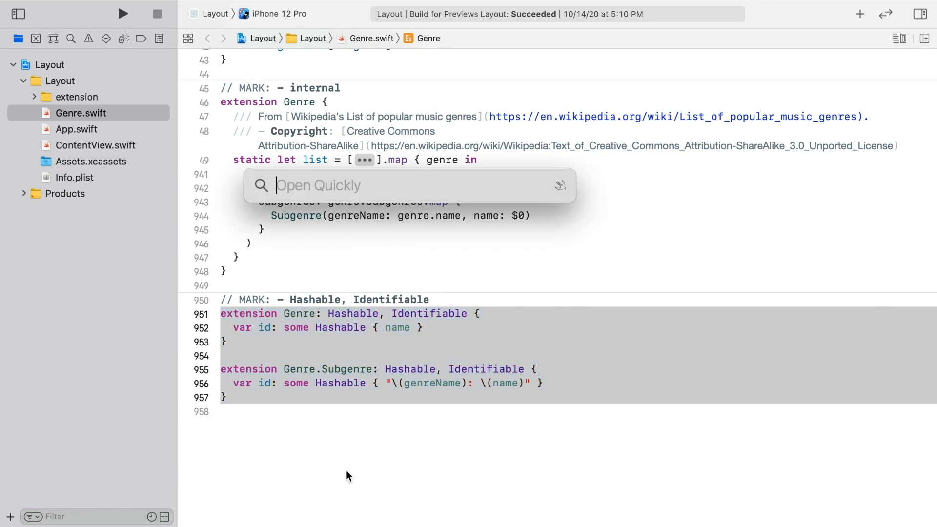
{"action": "type", "text": "co"}
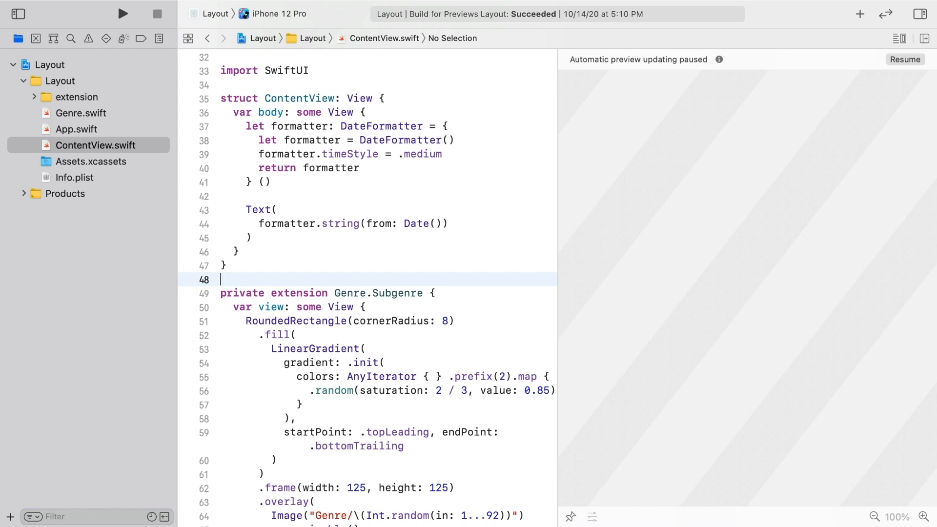
{"action": "mouse_move", "coordinate": [554, 304]}
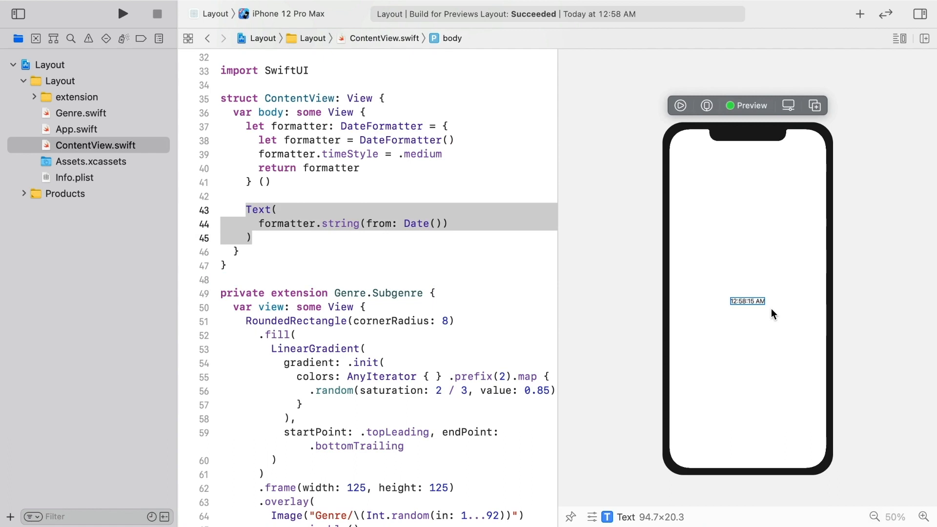
{"action": "mouse_move", "coordinate": [756, 365]}
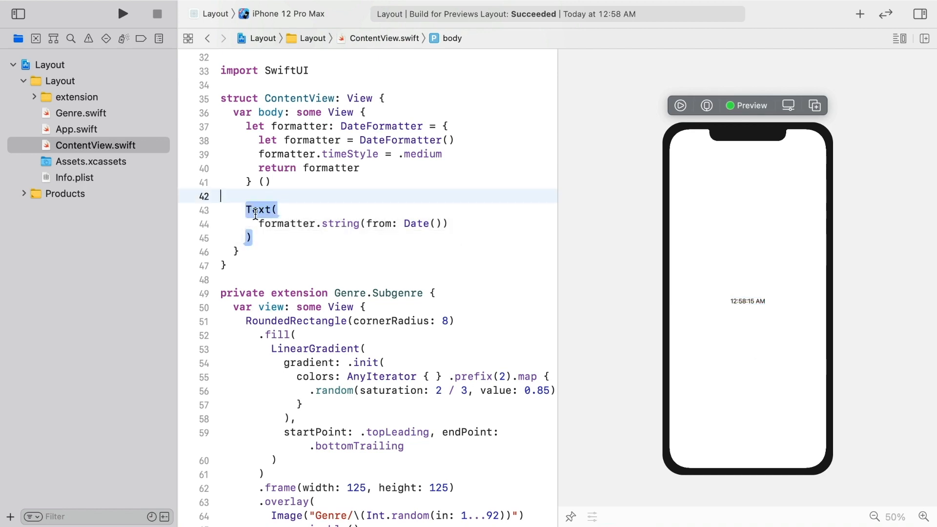
- Repeat the time Text in a ForEach, embed it in a VStack, and loop over Genre.list
{"action": "left_click", "coordinate": [260, 209]}
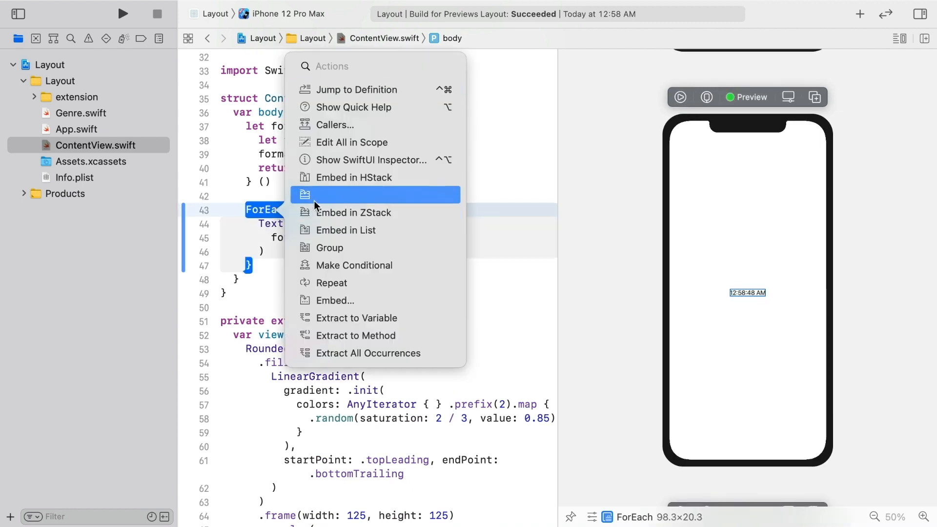
{"action": "left_click", "coordinate": [376, 194]}
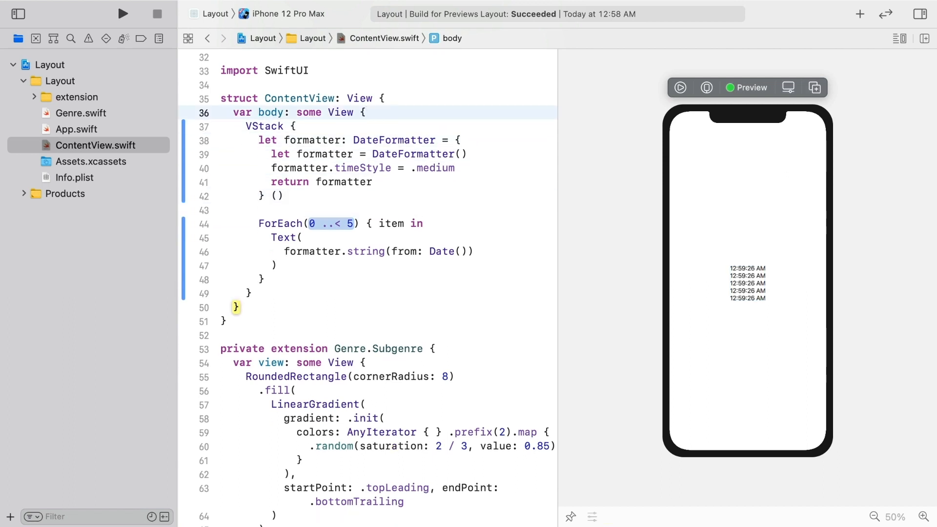
{"action": "left_click", "coordinate": [330, 223]}
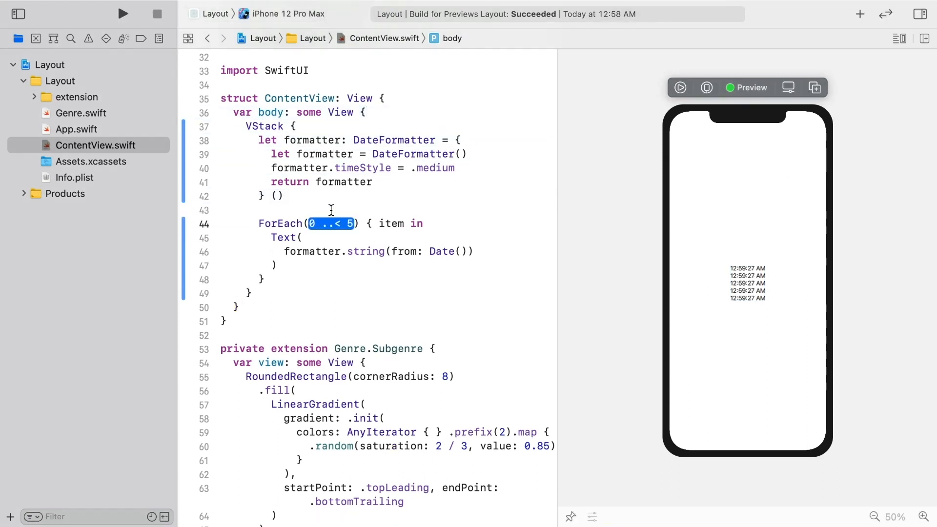
{"action": "type", "text": "Genre"}
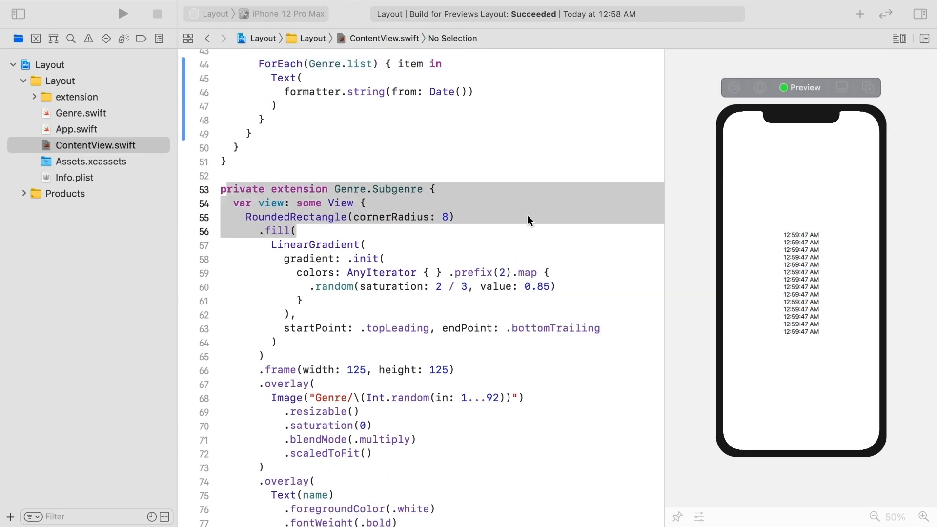
- Name the closure parameter genre and add genre.subgenres.randomElement()!.view below the Text
{"action": "scroll", "scroll_direction": "up", "scroll_amount": 3}
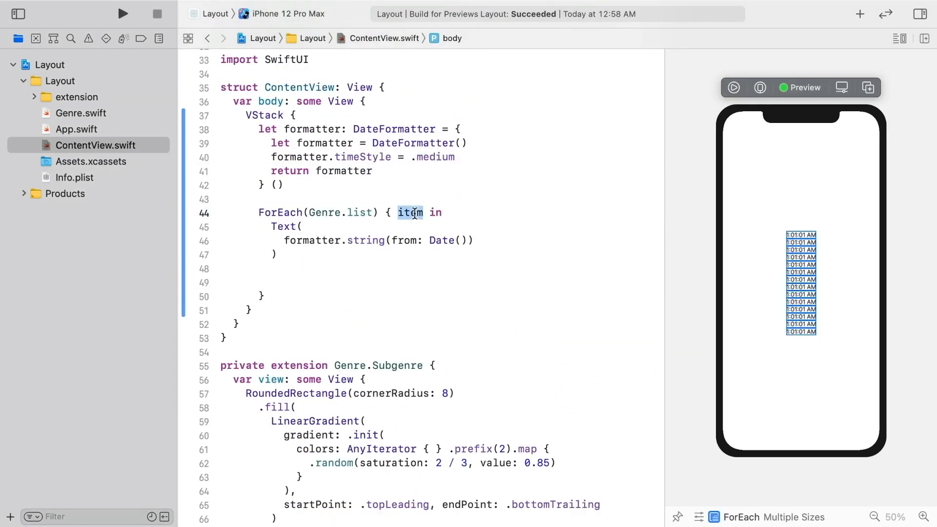
{"action": "type", "text": "genre"}
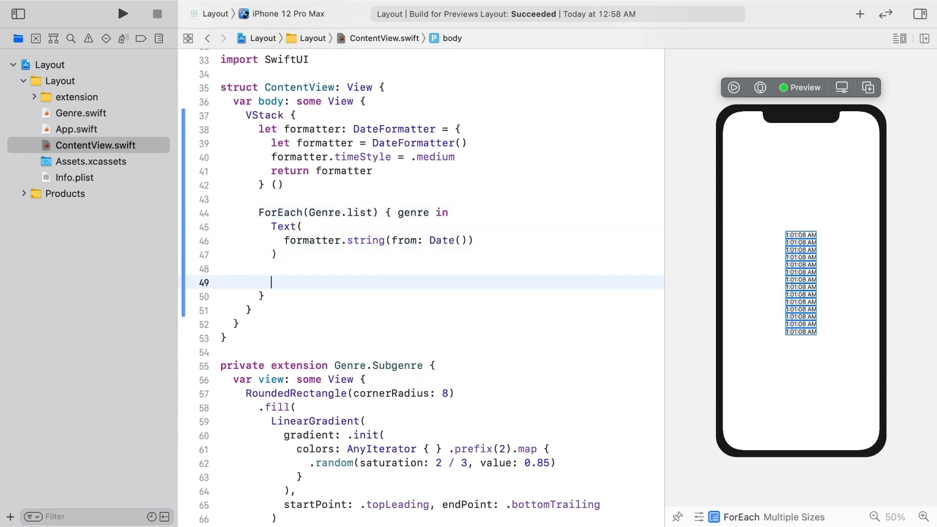
{"action": "type", "text": "genre.sub"}
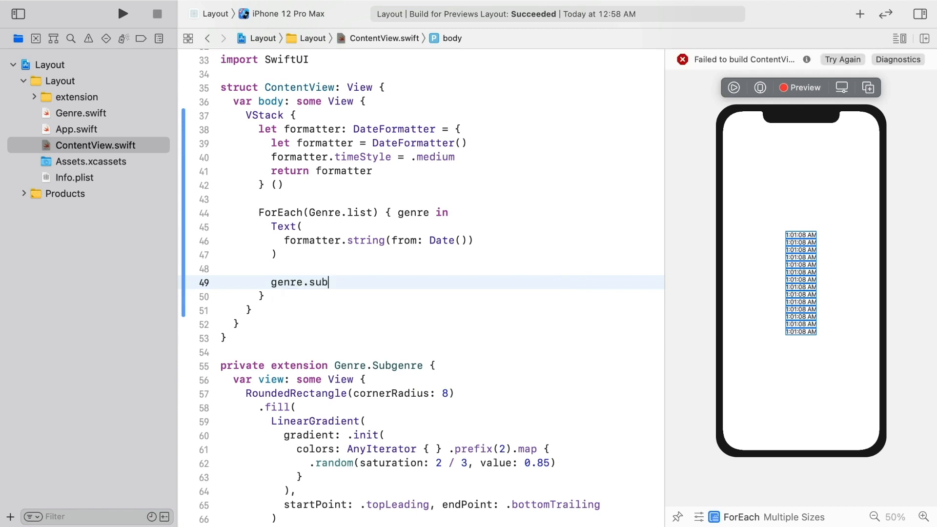
{"action": "type", "text": "genres.r"}
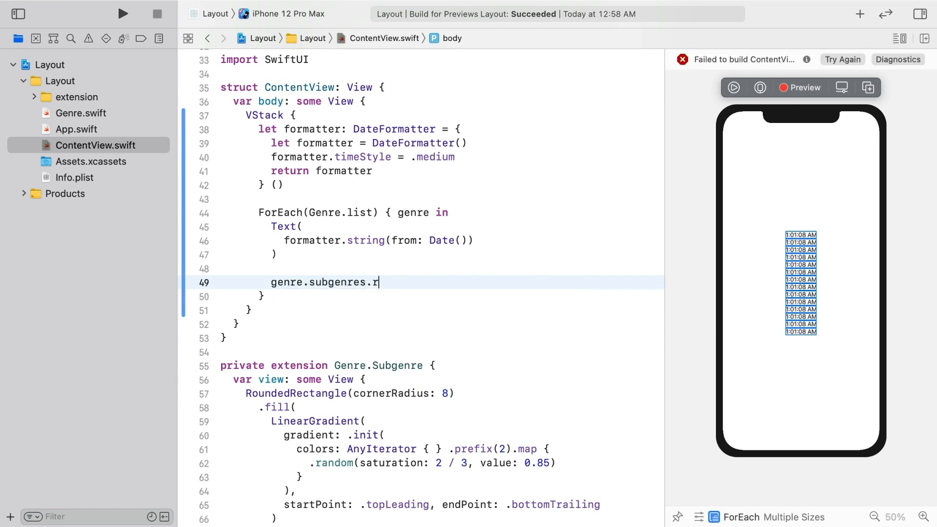
{"action": "type", "text": "andomEle"}
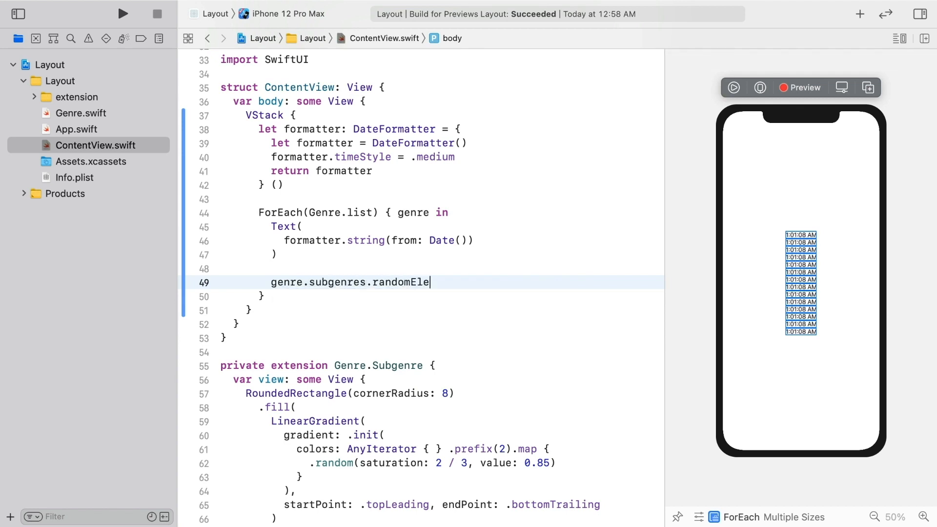
{"action": "type", "text": "ment()"}
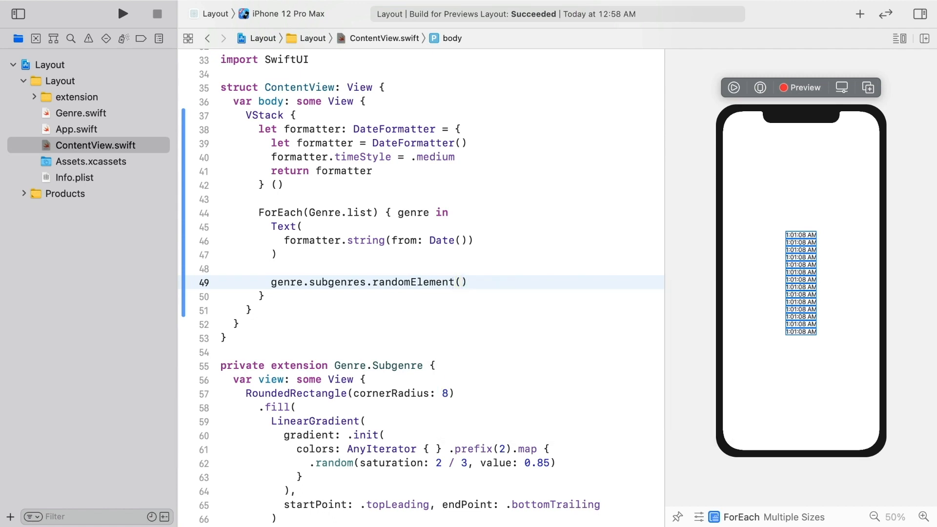
{"action": "type", "text": "!.view"}
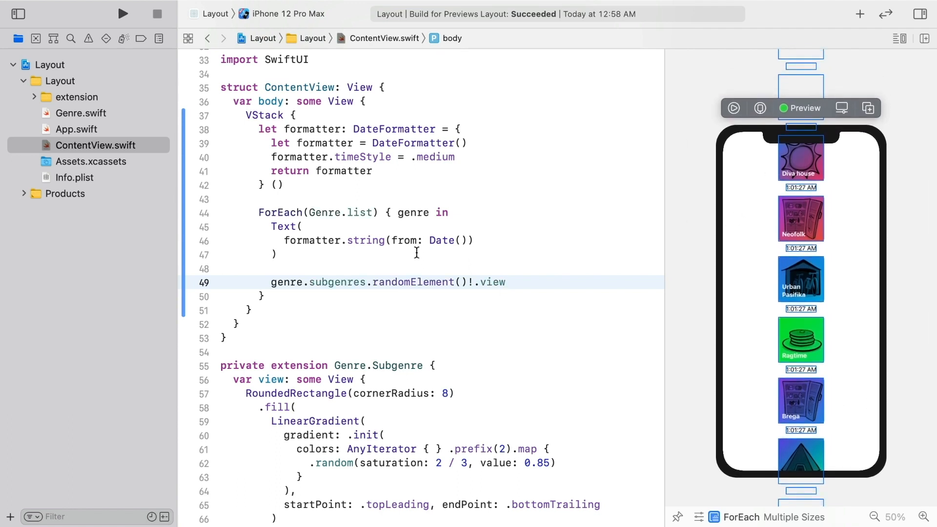
{"action": "right_click", "coordinate": [270, 115]}
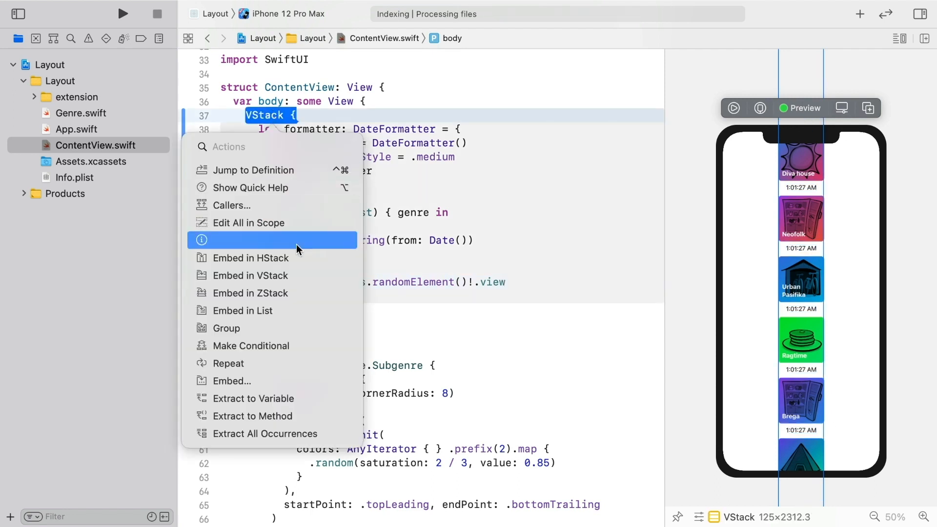
{"action": "left_click", "coordinate": [250, 275]}
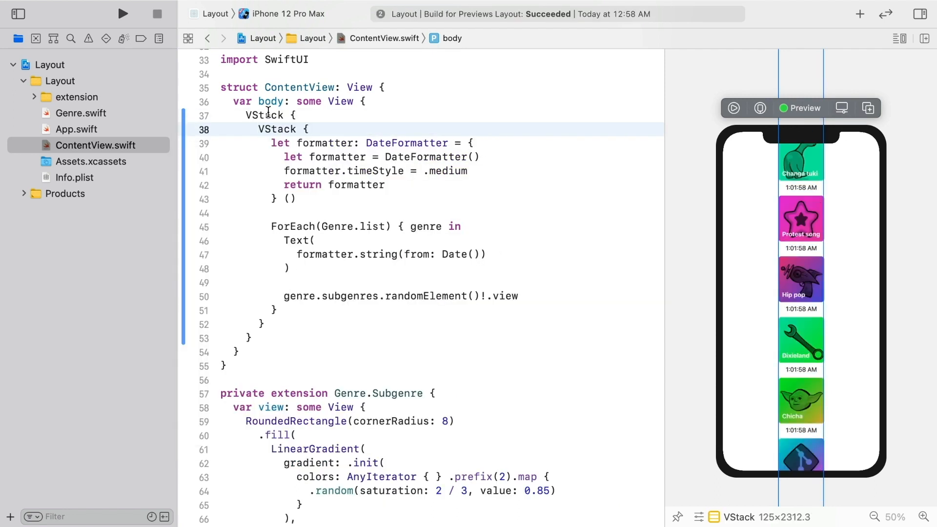
{"action": "type", "text": "Scro"}
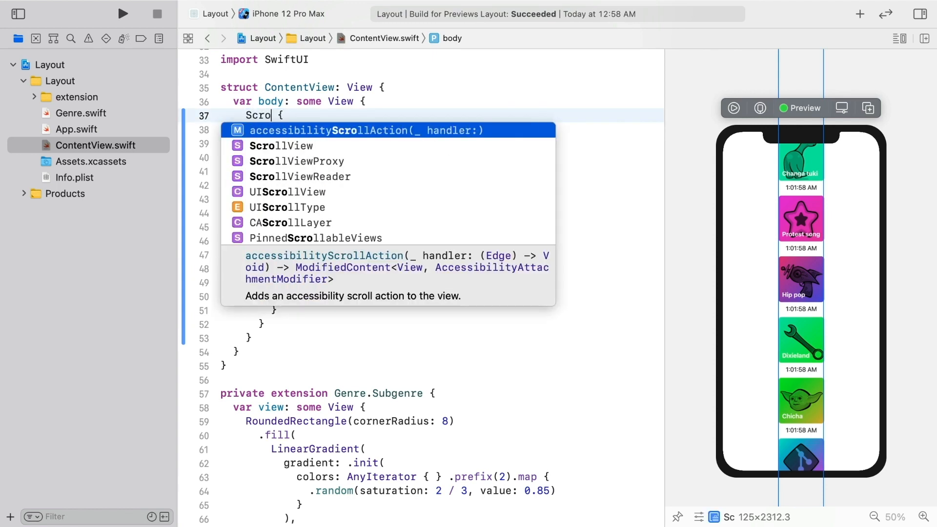
{"action": "left_click", "coordinate": [281, 145]}
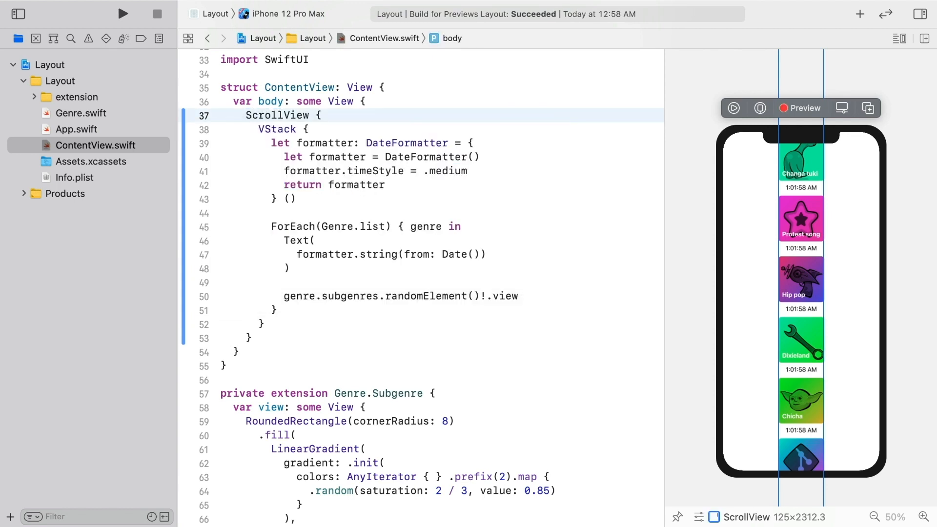
{"action": "left_click", "coordinate": [780, 108]}
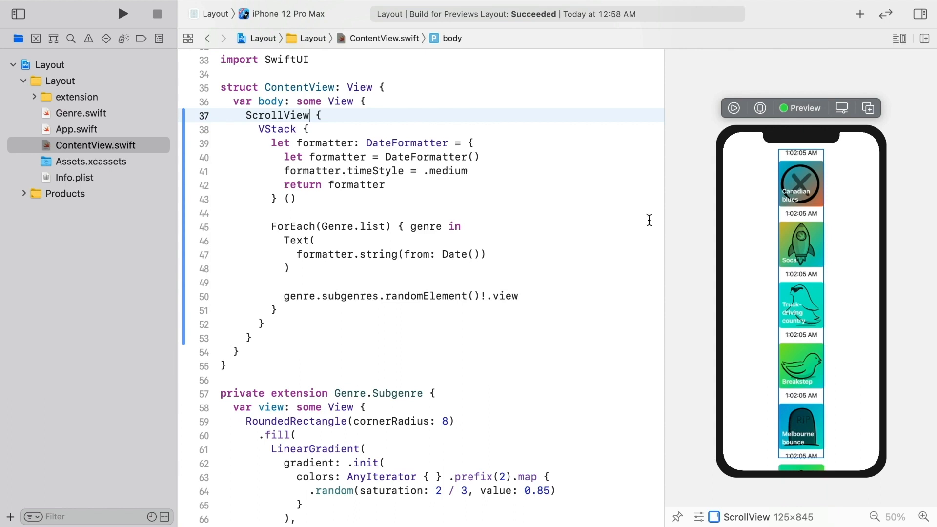
{"action": "left_click", "coordinate": [732, 109]}
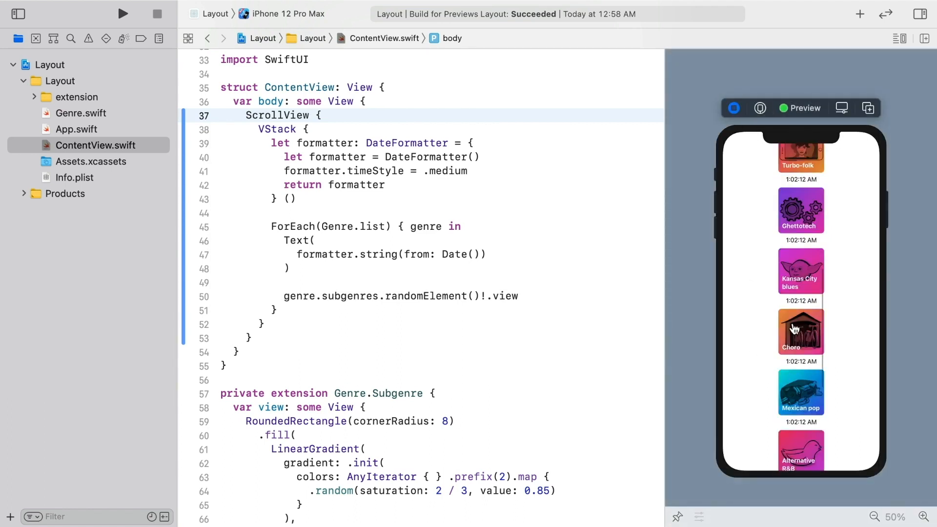
{"action": "scroll", "scroll_direction": "up", "scroll_amount": 3}
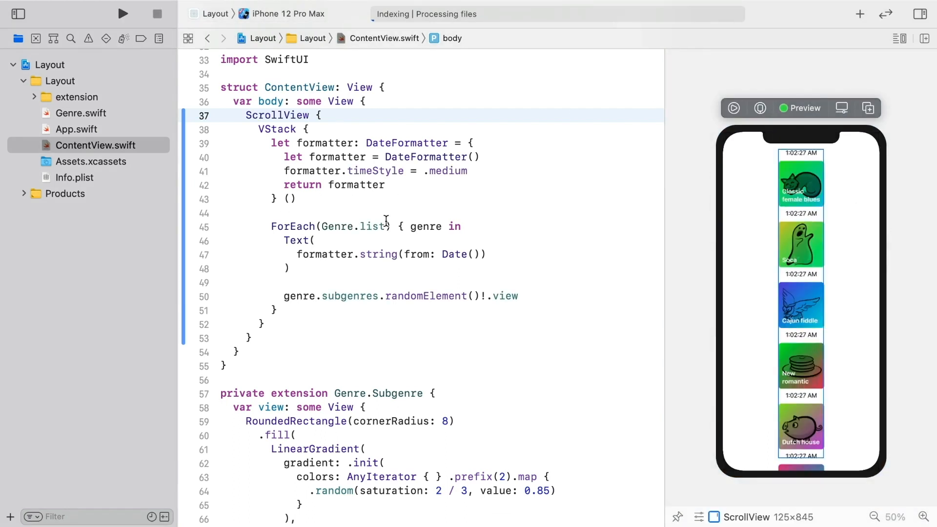
- Loop over Genre.list.flatMap(\.subgenres) and show subgenre.view beneath each time
{"action": "type", "text": ".flatMap(\\"}
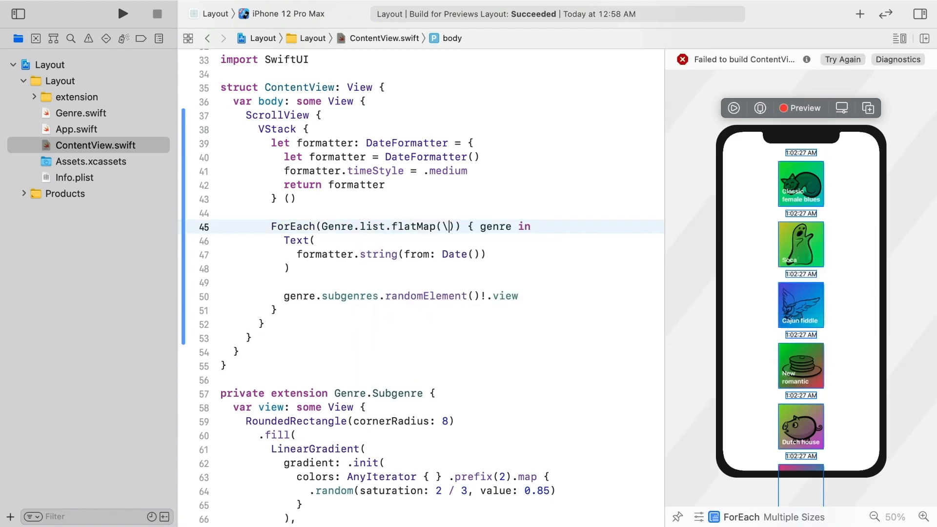
{"action": "type", "text": ".subgenres"}
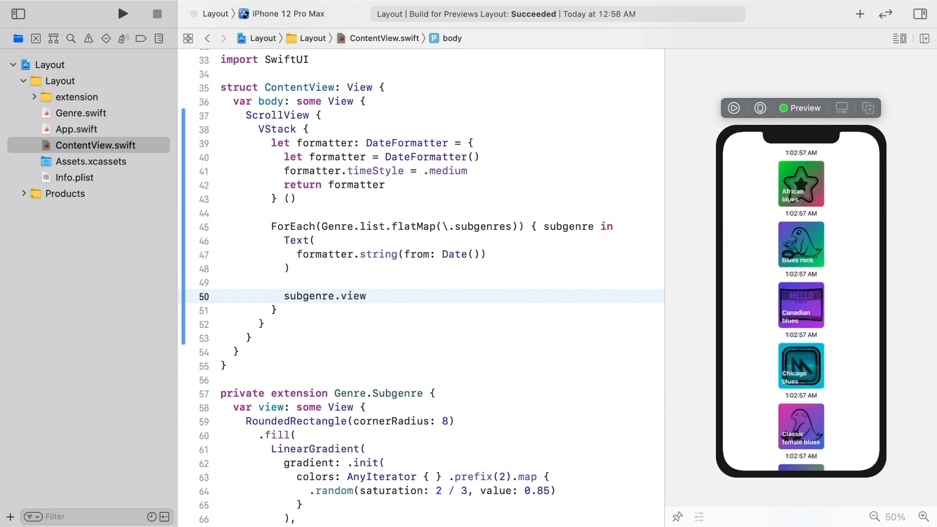
{"action": "left_click", "coordinate": [733, 108]}
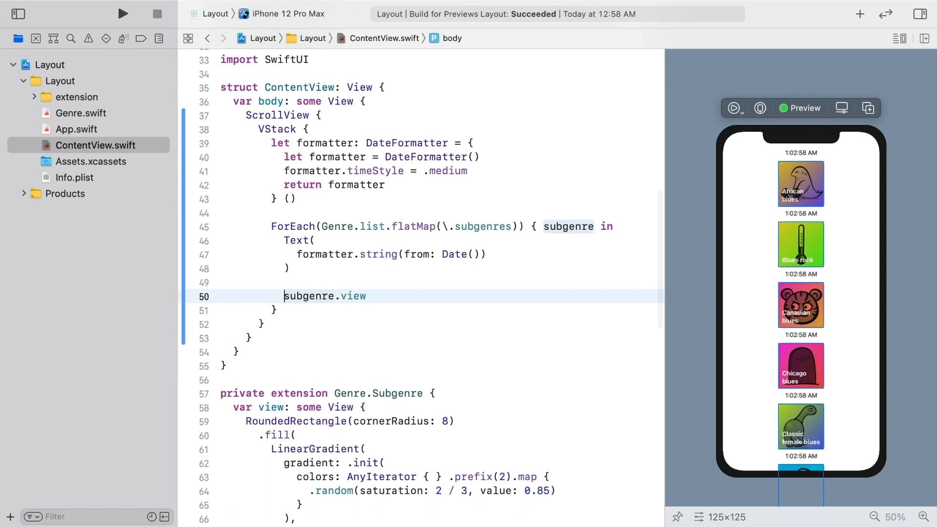
{"action": "mouse_move", "coordinate": [378, 230]}
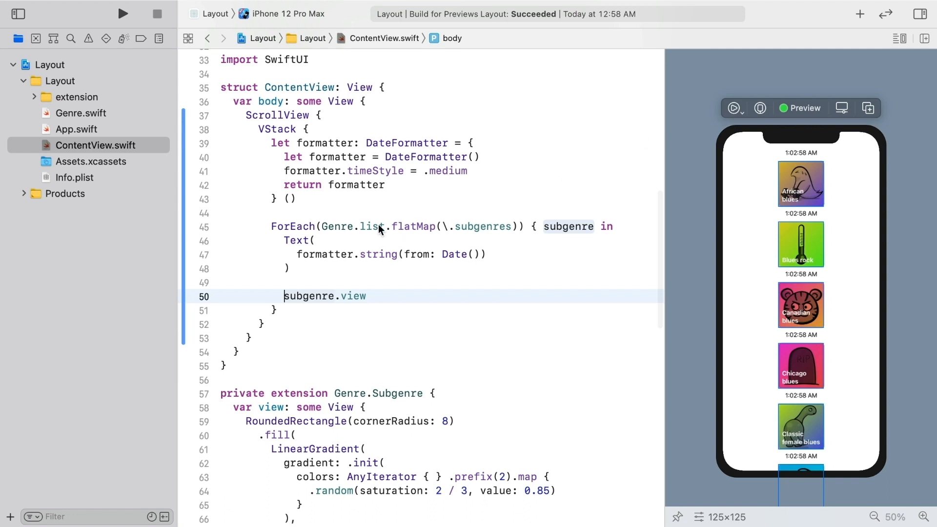
{"action": "type", "text": ".prefix(2"}
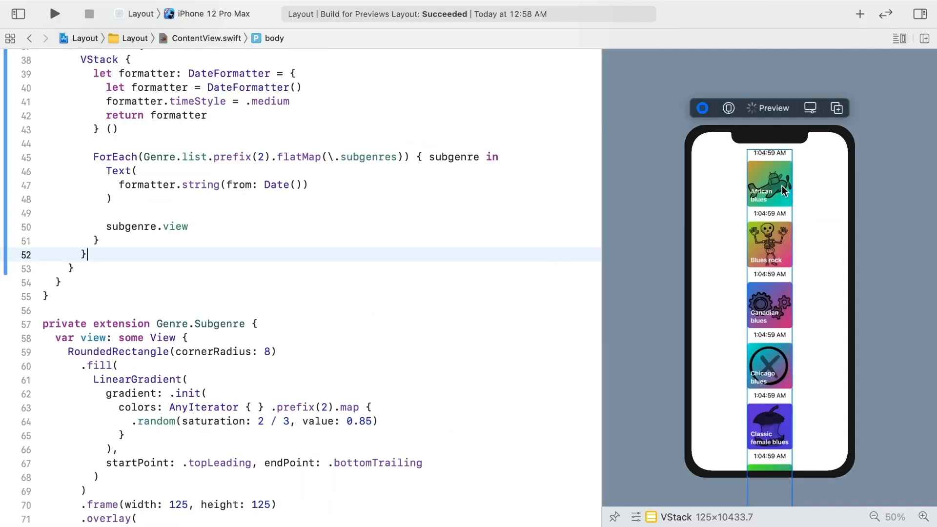
- Scroll the live preview down through the first two genres' subgenre cards and back up
{"action": "scroll", "scroll_direction": "down", "scroll_amount": 3}
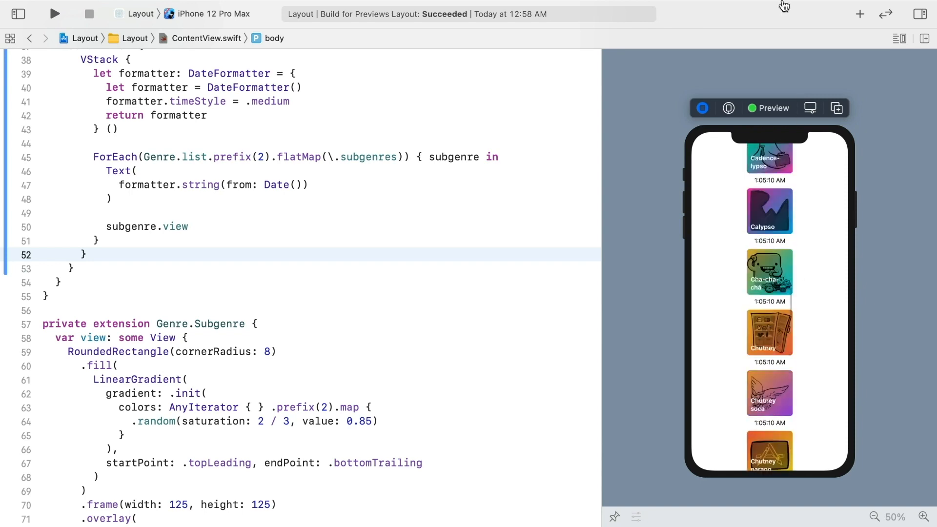
{"action": "scroll", "scroll_direction": "down", "scroll_amount": 3}
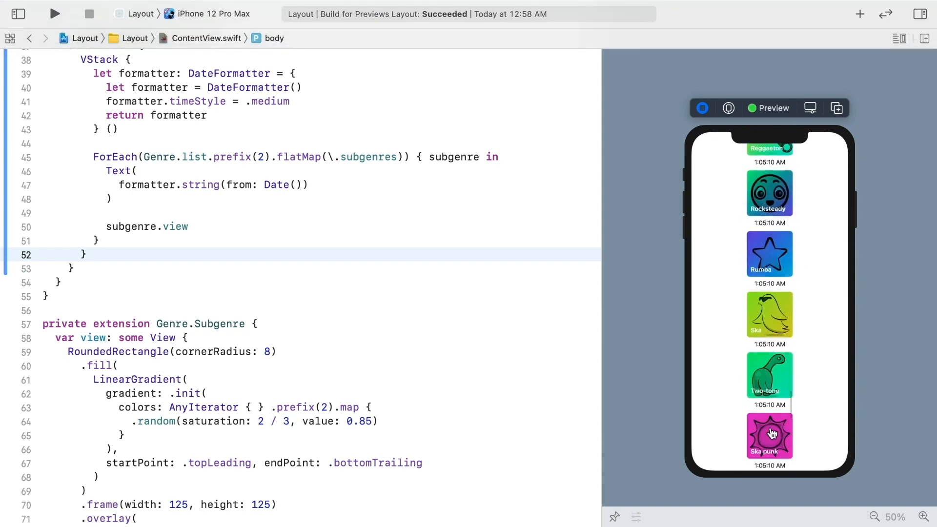
{"action": "scroll", "scroll_direction": "down", "scroll_amount": 3}
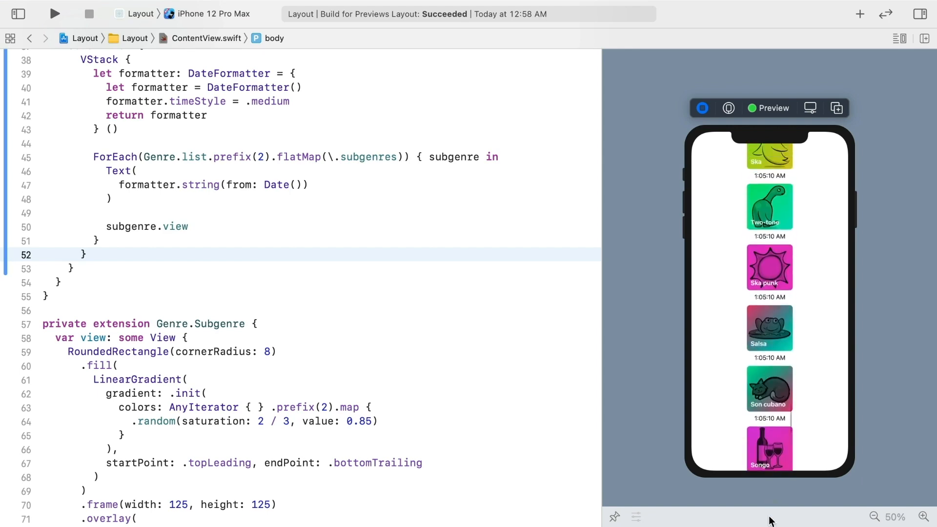
{"action": "scroll", "scroll_direction": "up", "scroll_amount": 3}
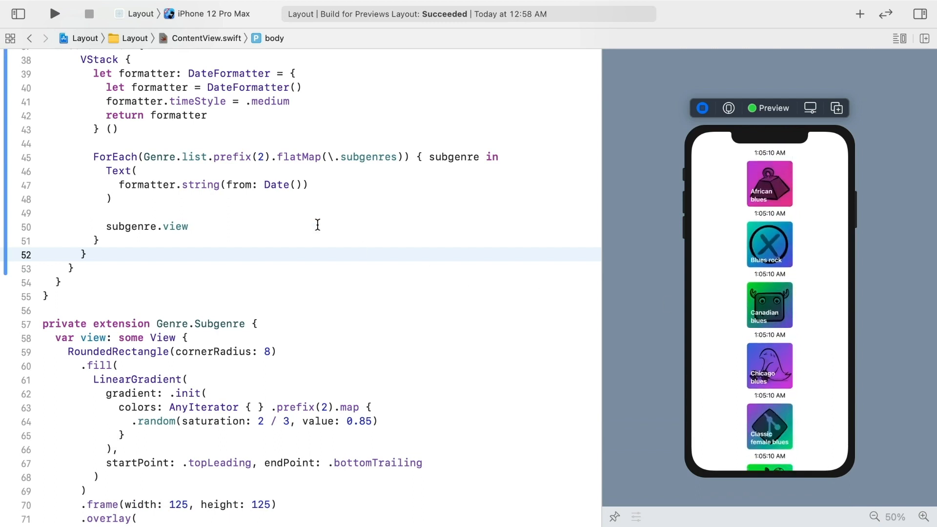
{"action": "scroll", "scroll_direction": "up", "scroll_amount": 3}
{"action": "type", "text": "Lazy"}
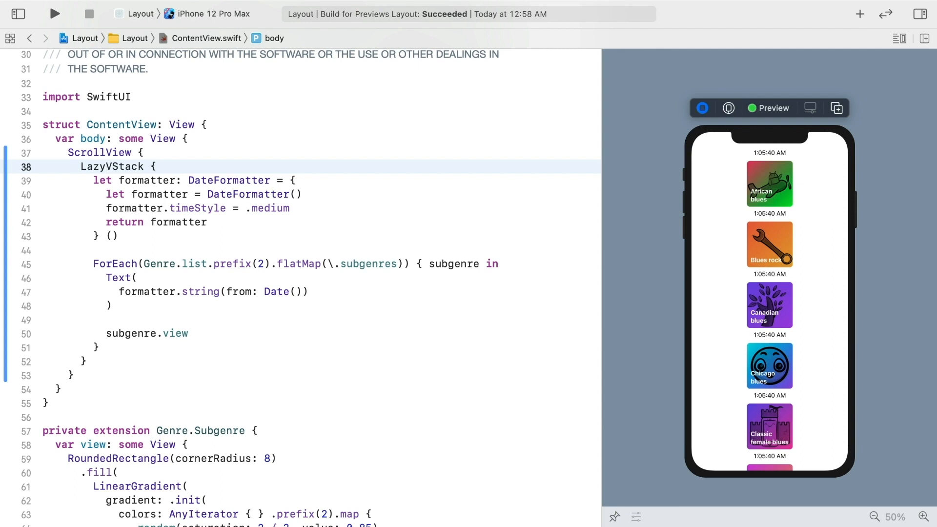
- Delete .prefix(2) and scroll the preview through Country and Bluegrass cards, then back up
{"action": "left_click", "coordinate": [267, 264]}
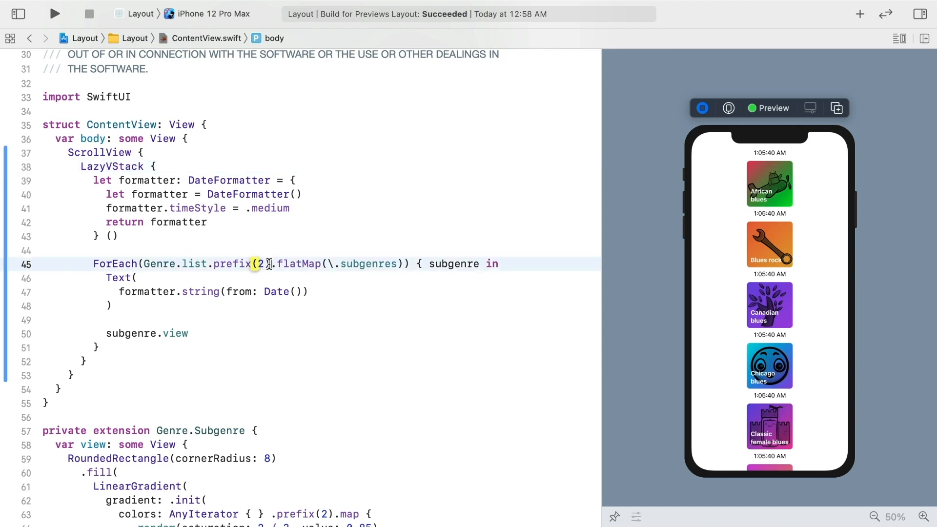
{"action": "key", "text": "backspace"}
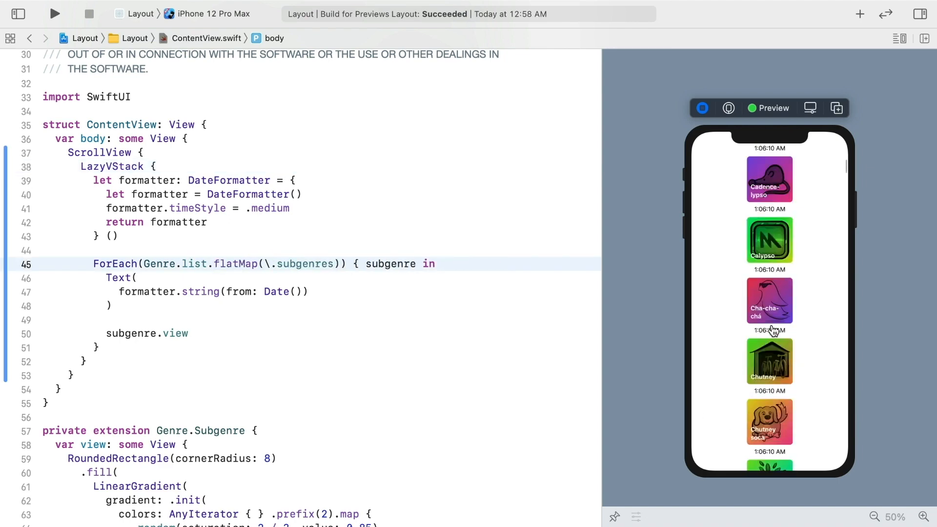
{"action": "scroll", "scroll_direction": "down", "scroll_amount": 3}
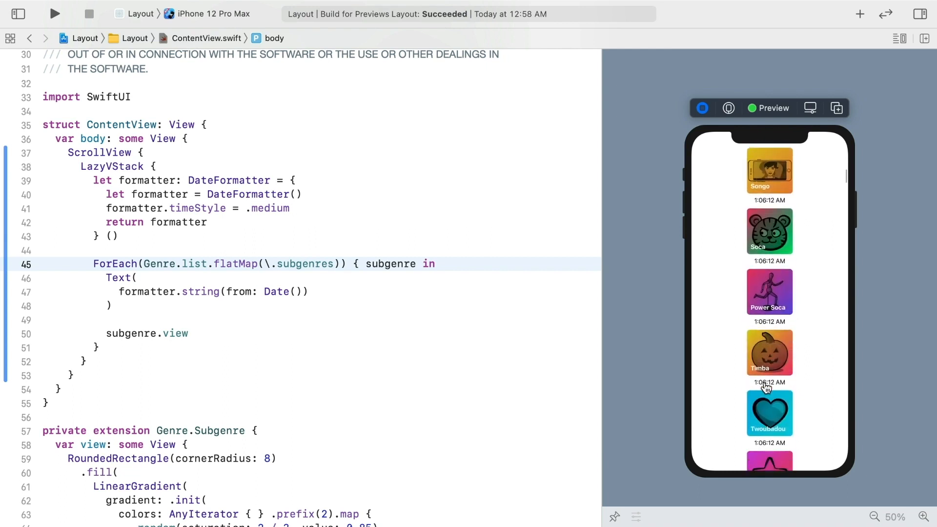
{"action": "scroll", "scroll_direction": "down", "scroll_amount": 3}
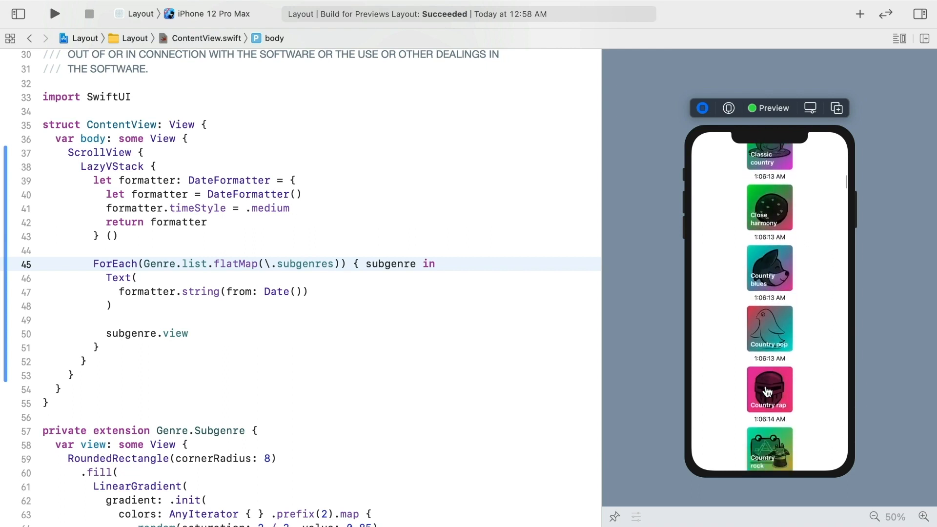
{"action": "scroll", "scroll_direction": "down", "scroll_amount": 3}
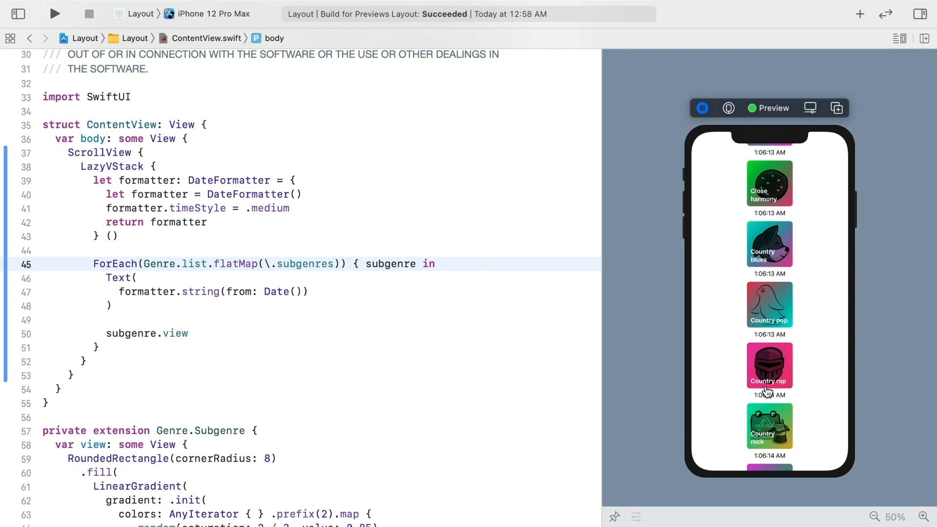
{"action": "scroll", "scroll_direction": "down", "scroll_amount": 3}
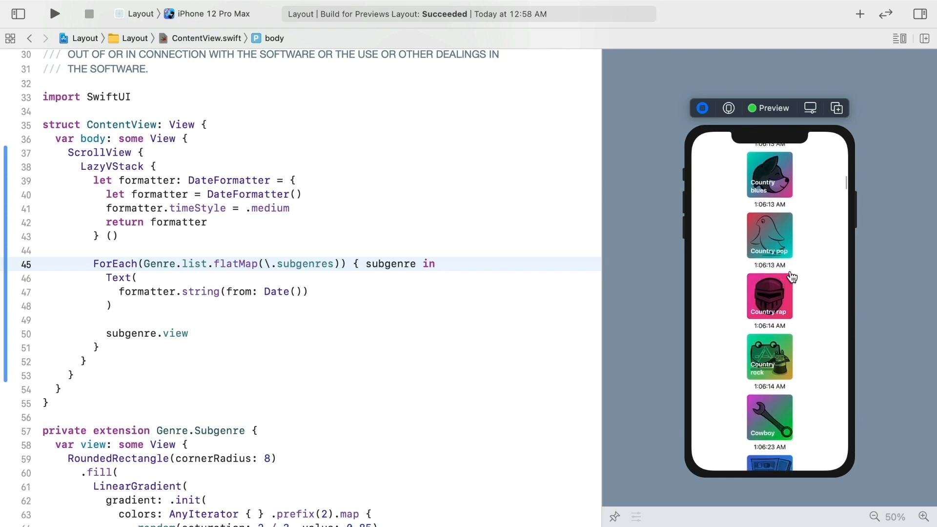
{"action": "scroll", "scroll_direction": "down", "scroll_amount": 3}
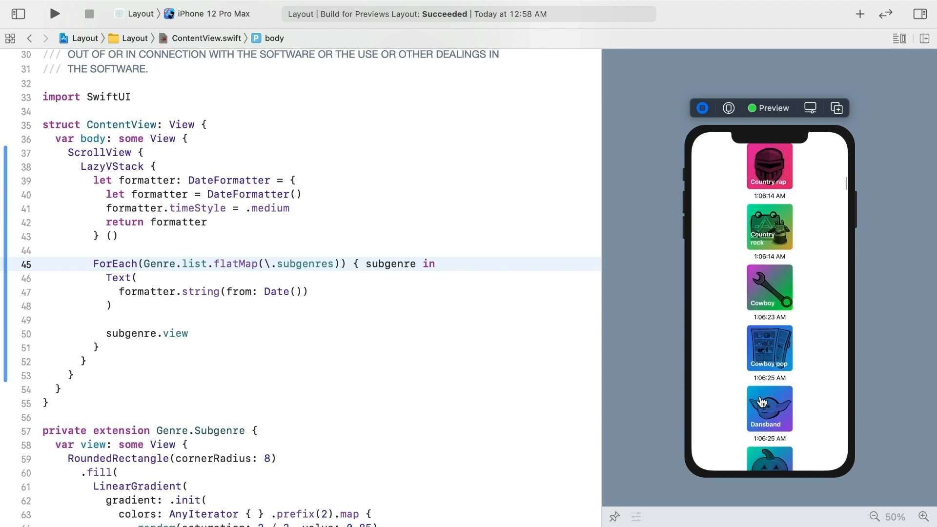
{"action": "scroll", "scroll_direction": "down", "scroll_amount": 3}
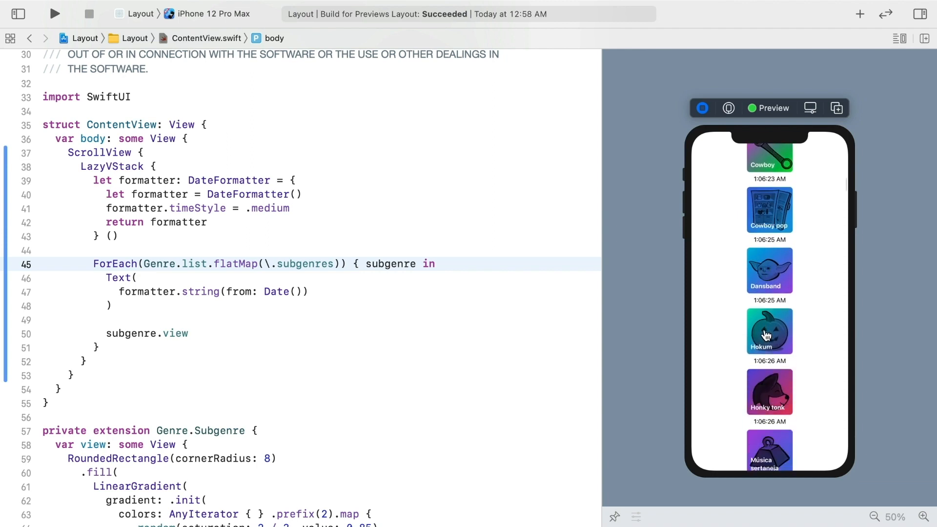
{"action": "scroll", "scroll_direction": "up", "scroll_amount": 3}
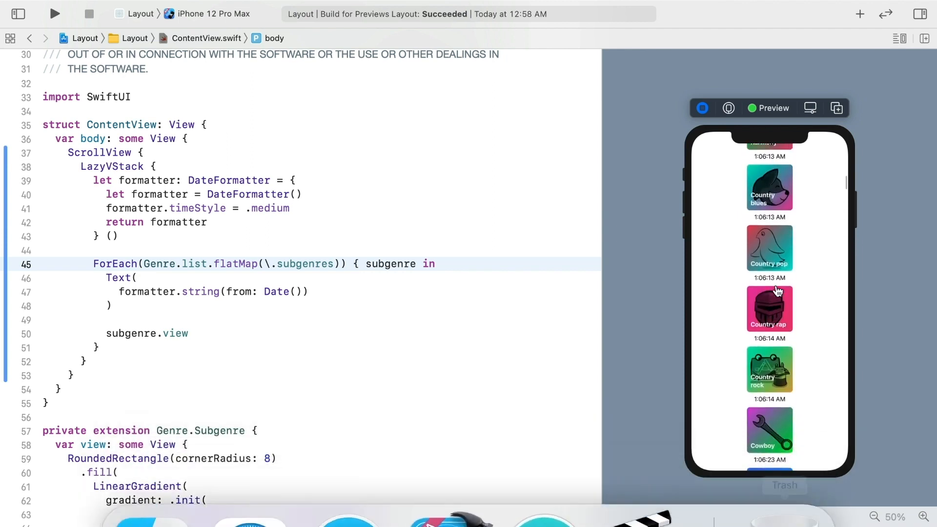
{"action": "scroll", "scroll_direction": "up", "scroll_amount": 3}
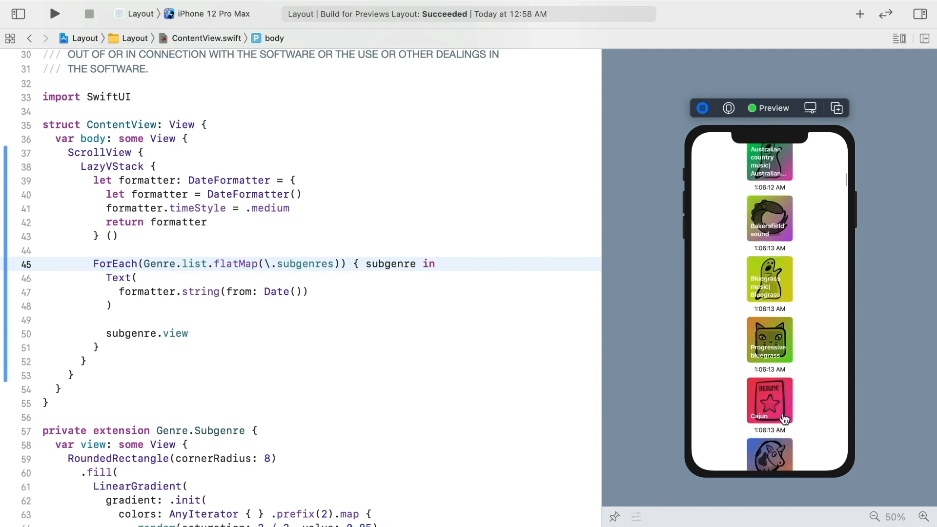